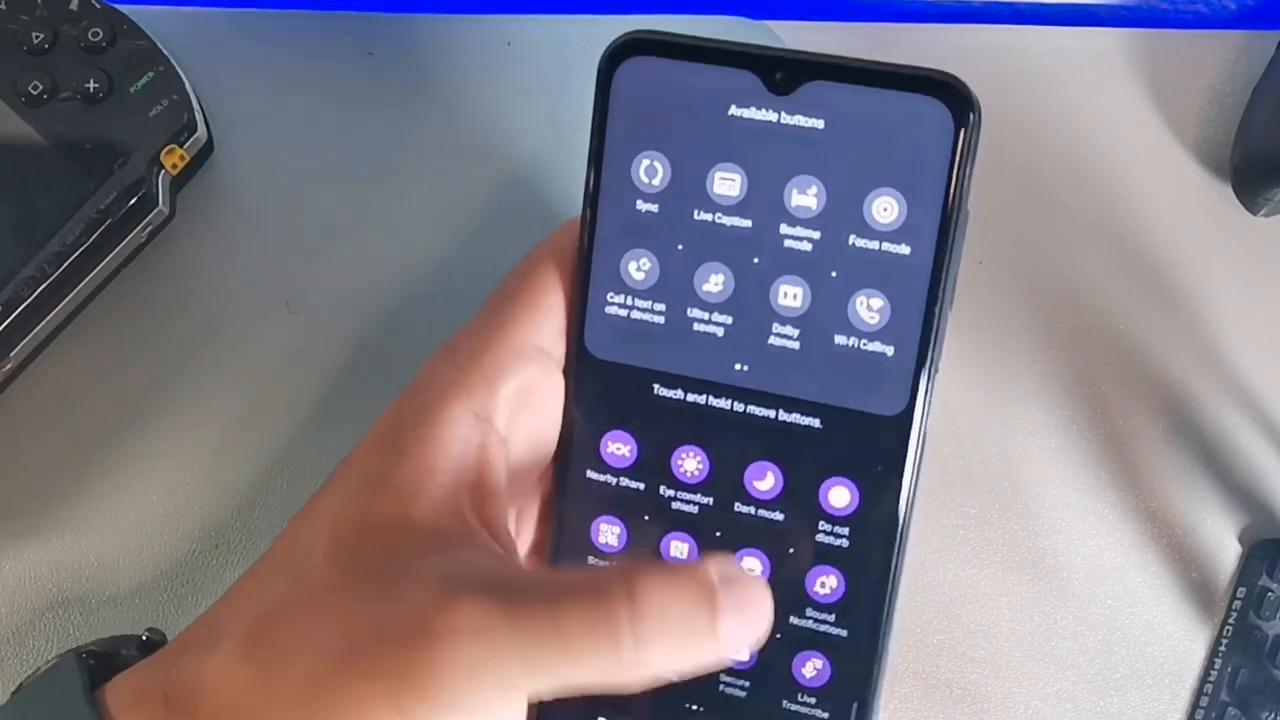
scroll(left, 3)
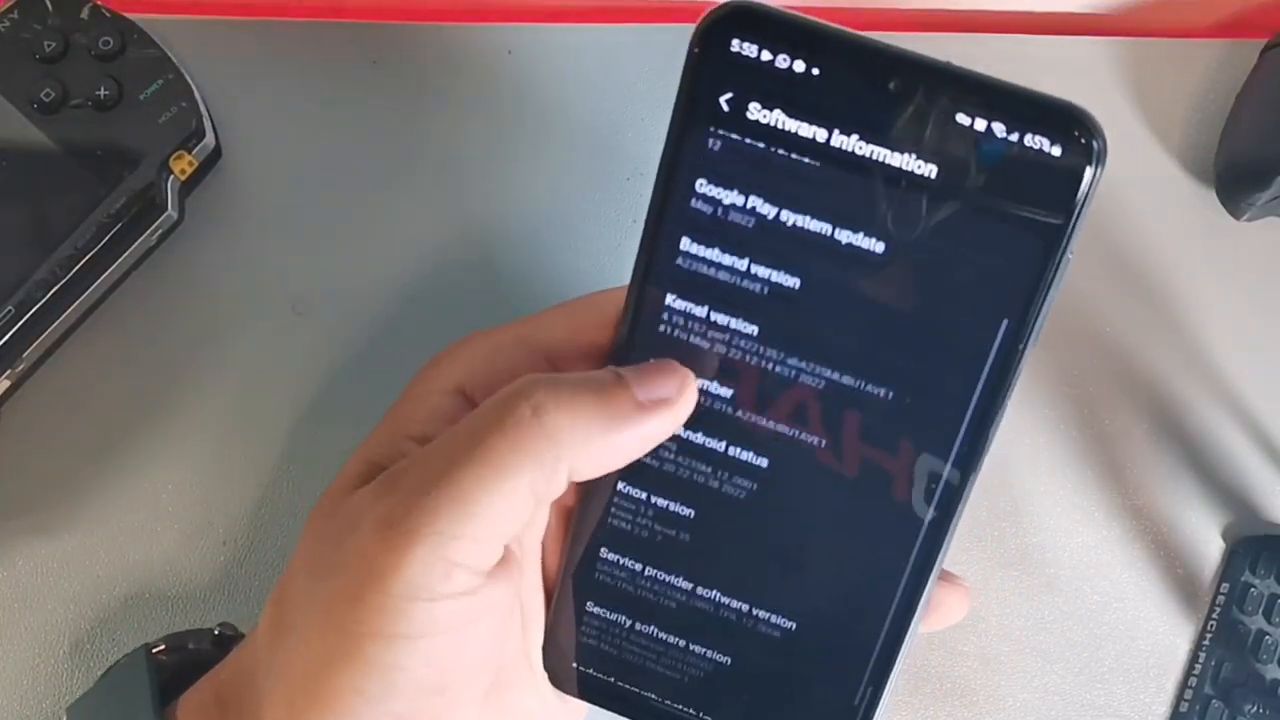
scroll(down, 3)
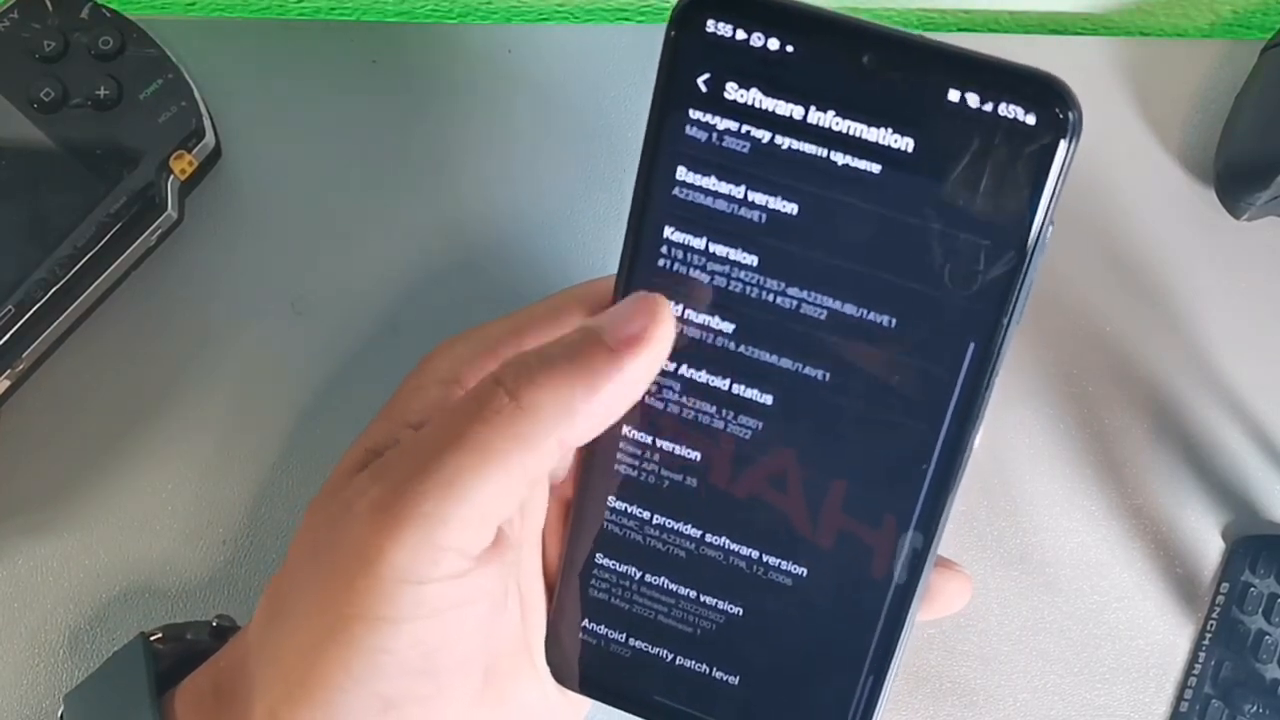